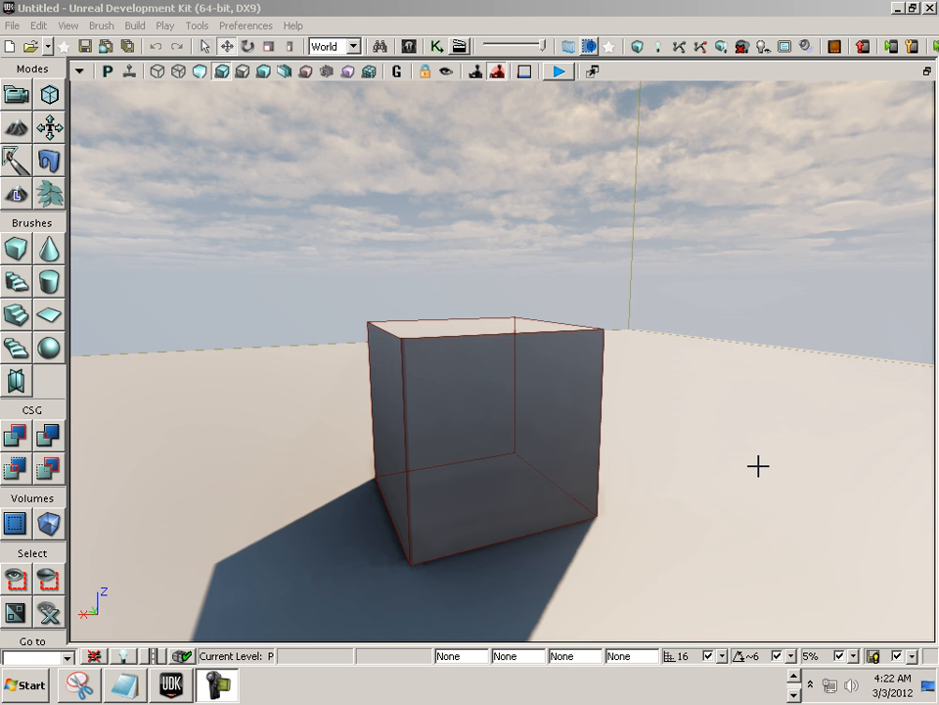
mouse_move(127, 638)
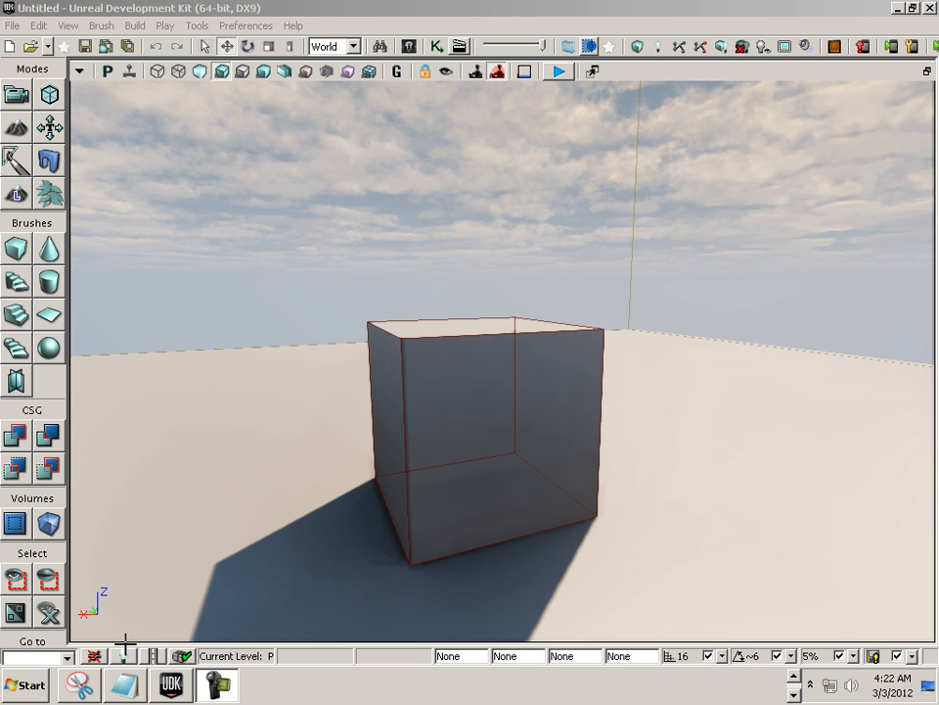
- From the Start menu, reach Control Panel's System page and open System Properties' Advanced tab
click(24, 683)
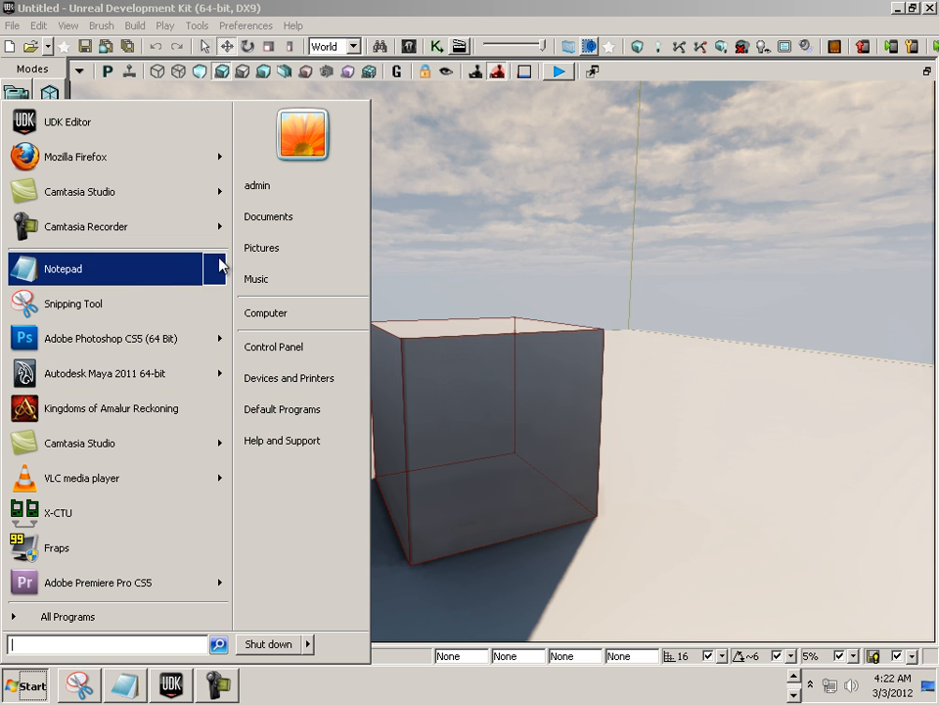
mouse_move(300, 184)
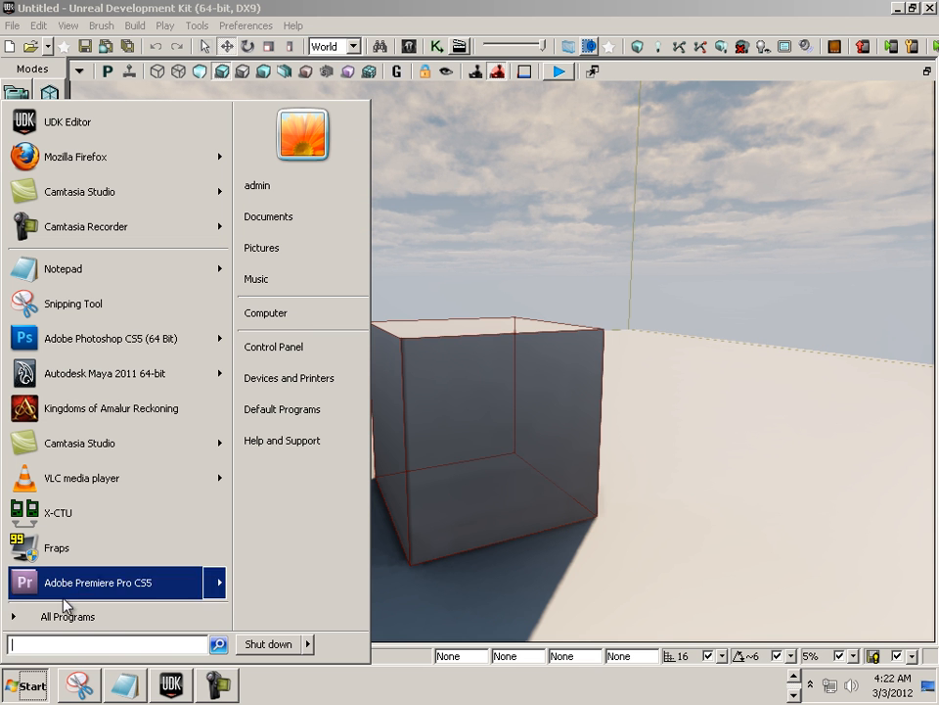
mouse_move(57, 547)
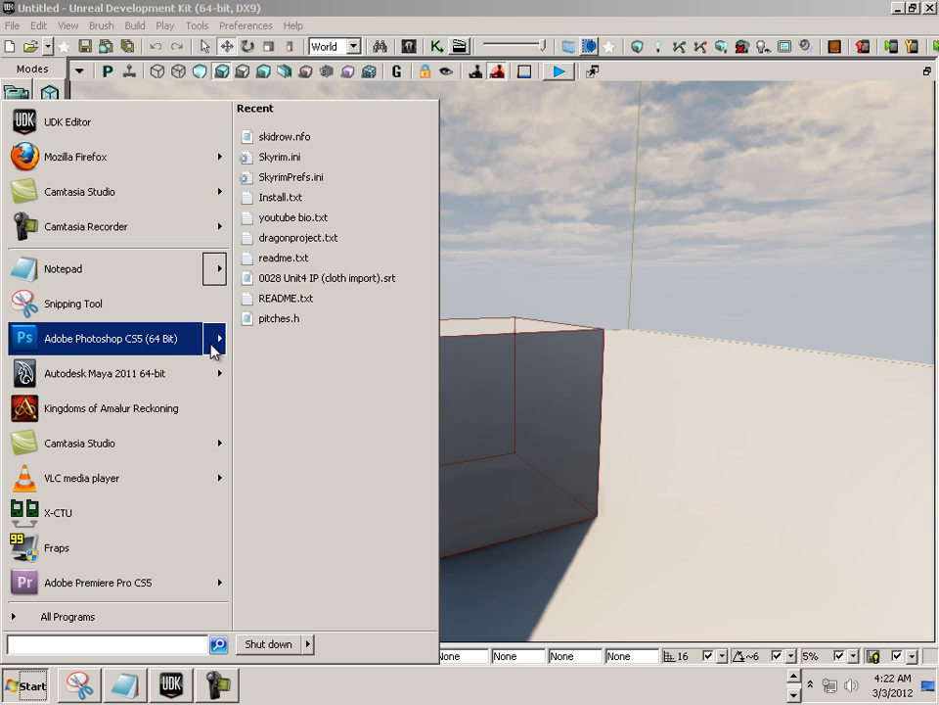
mouse_move(105, 373)
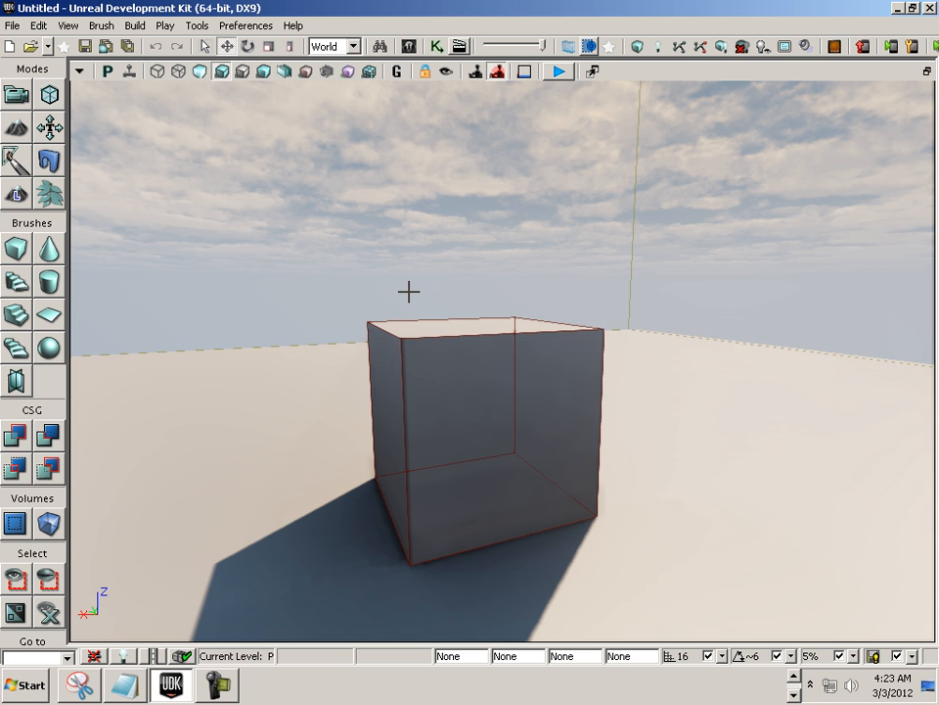
mouse_move(131, 525)
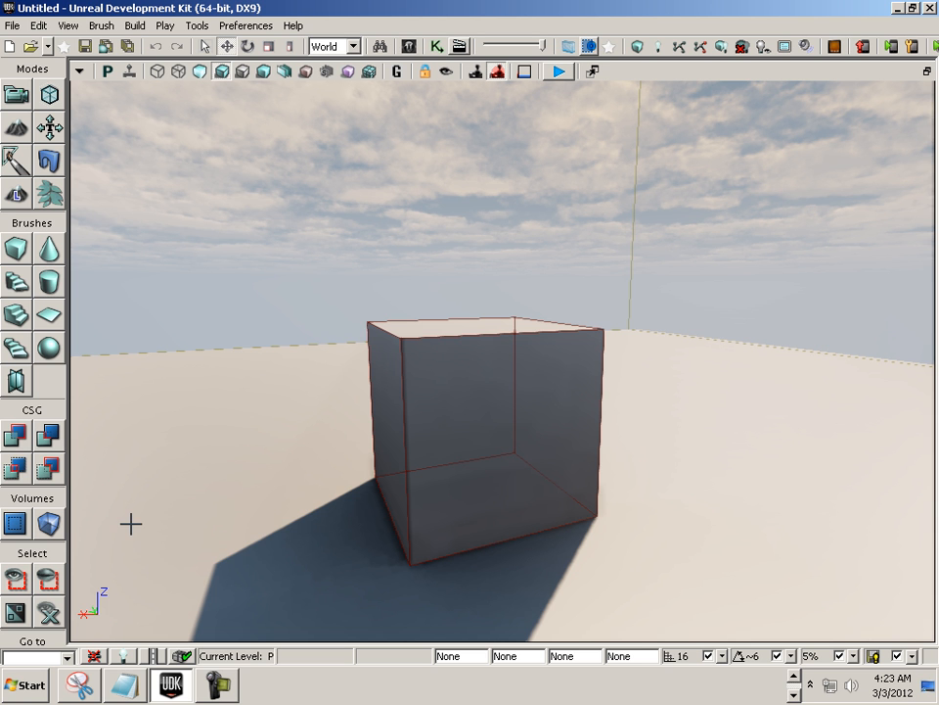
mouse_move(64, 608)
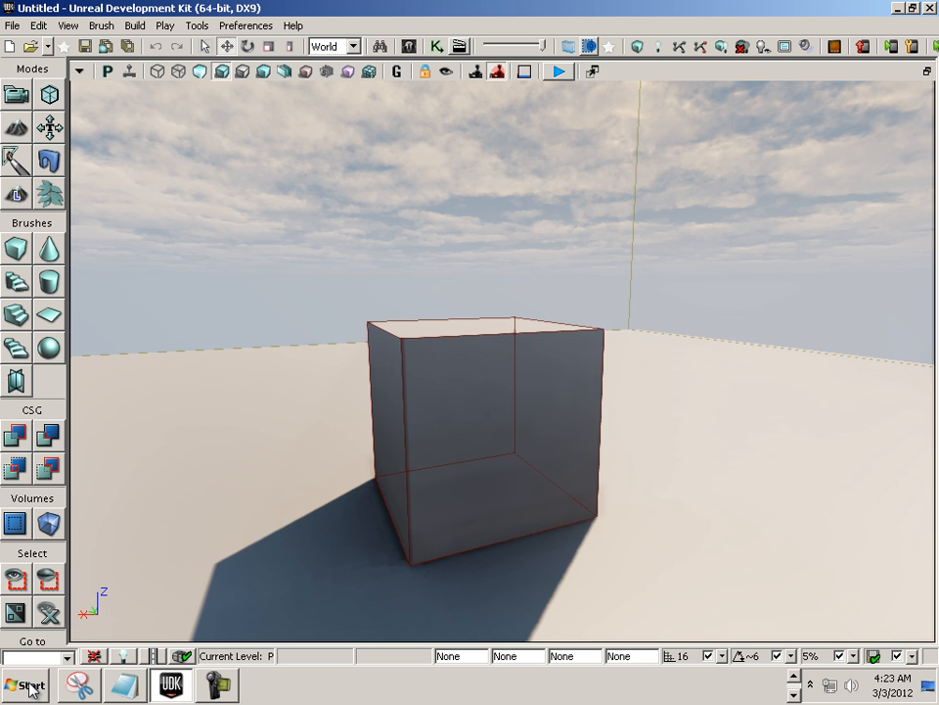
click(24, 684)
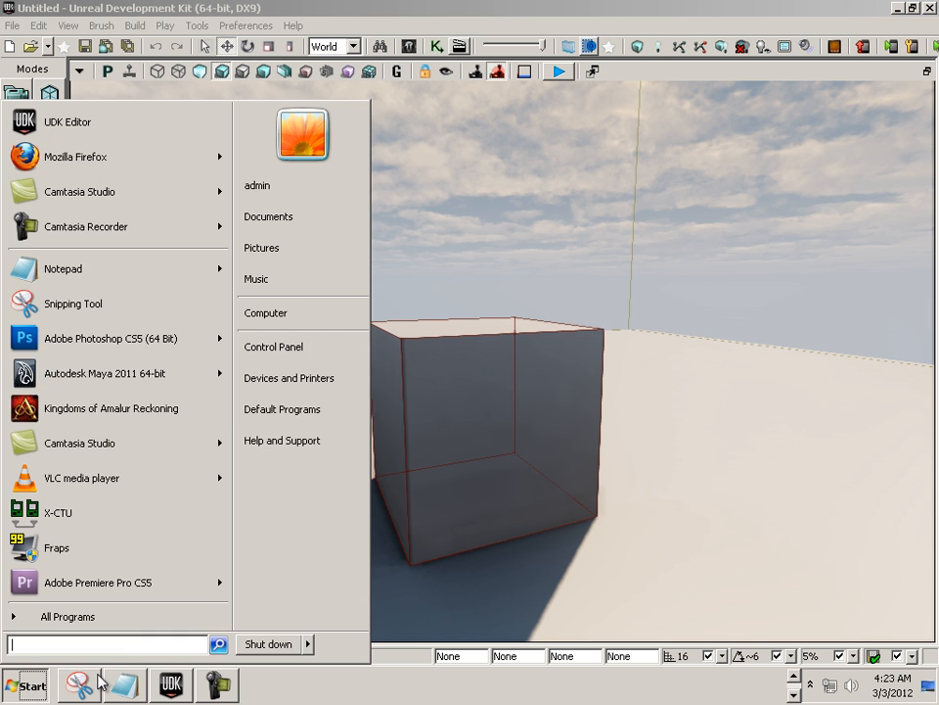
click(274, 345)
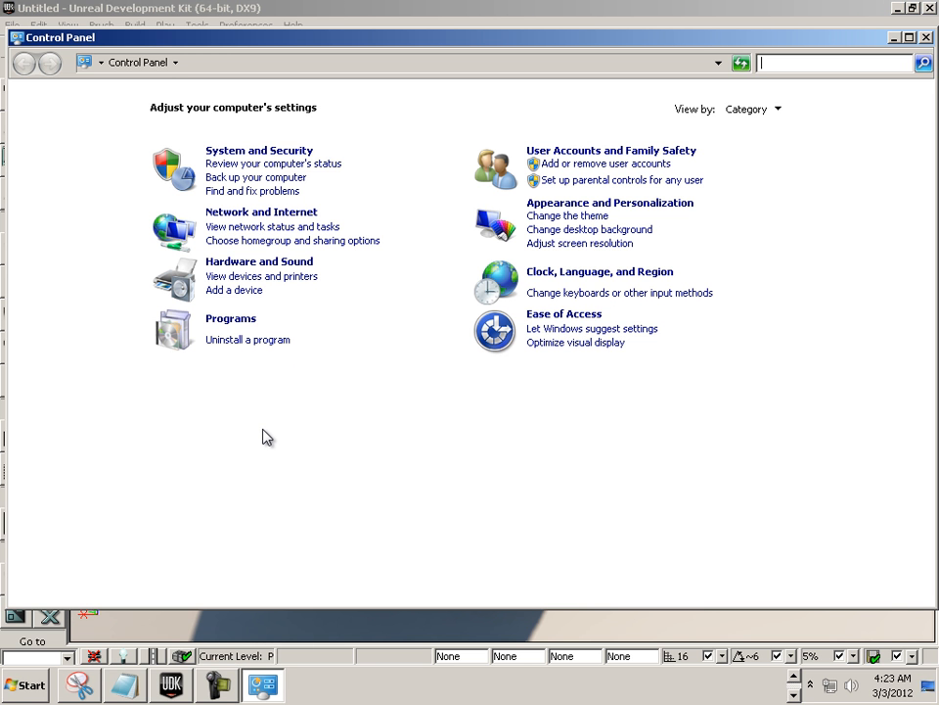
mouse_move(416, 336)
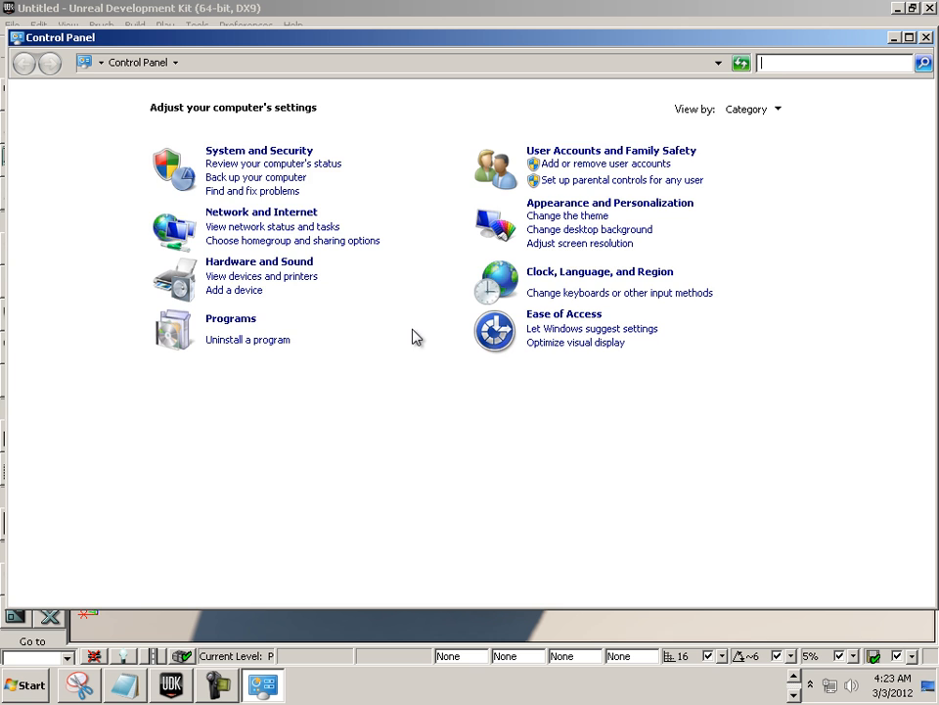
click(259, 261)
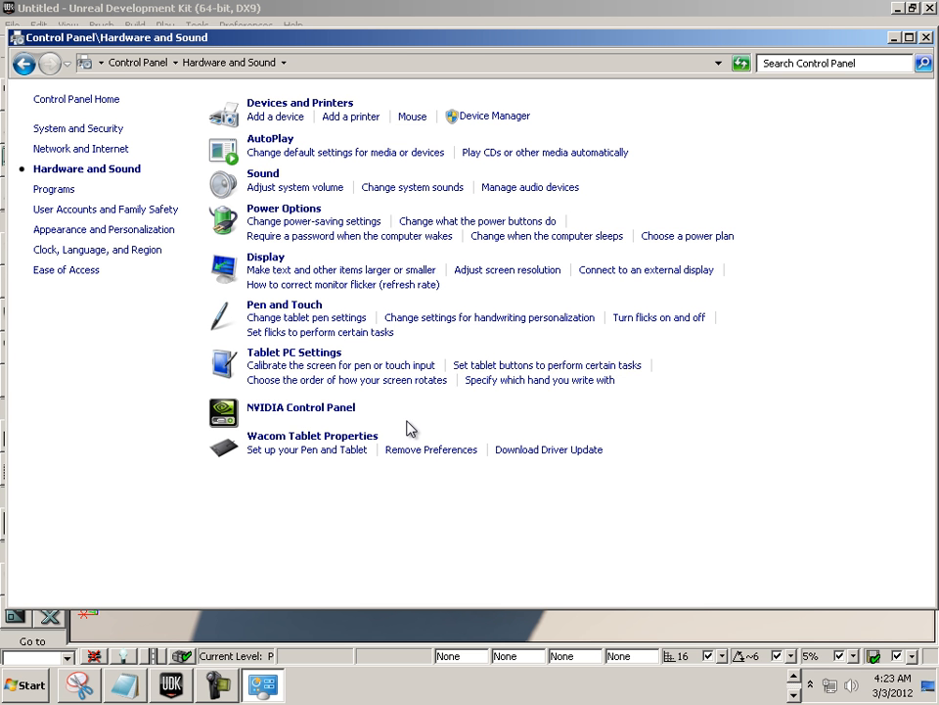
mouse_move(413, 309)
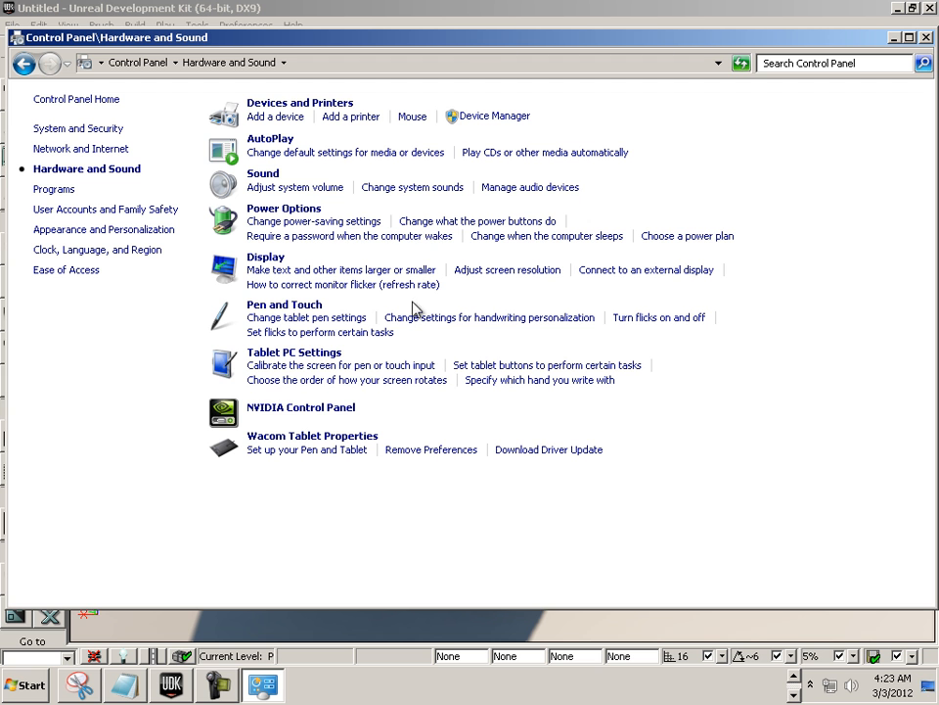
mouse_move(87, 168)
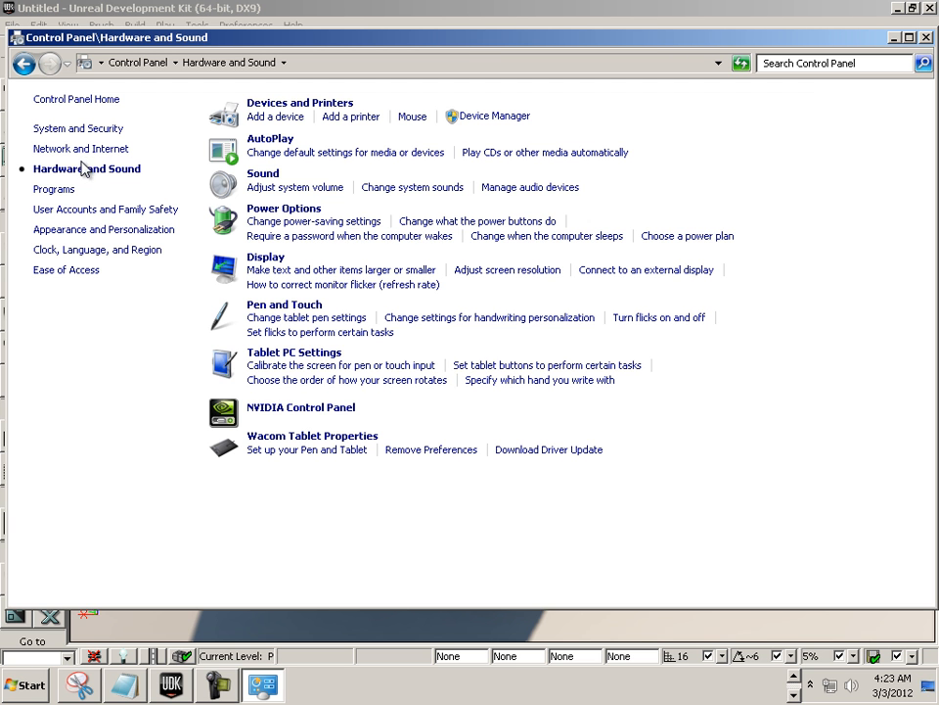
click(77, 128)
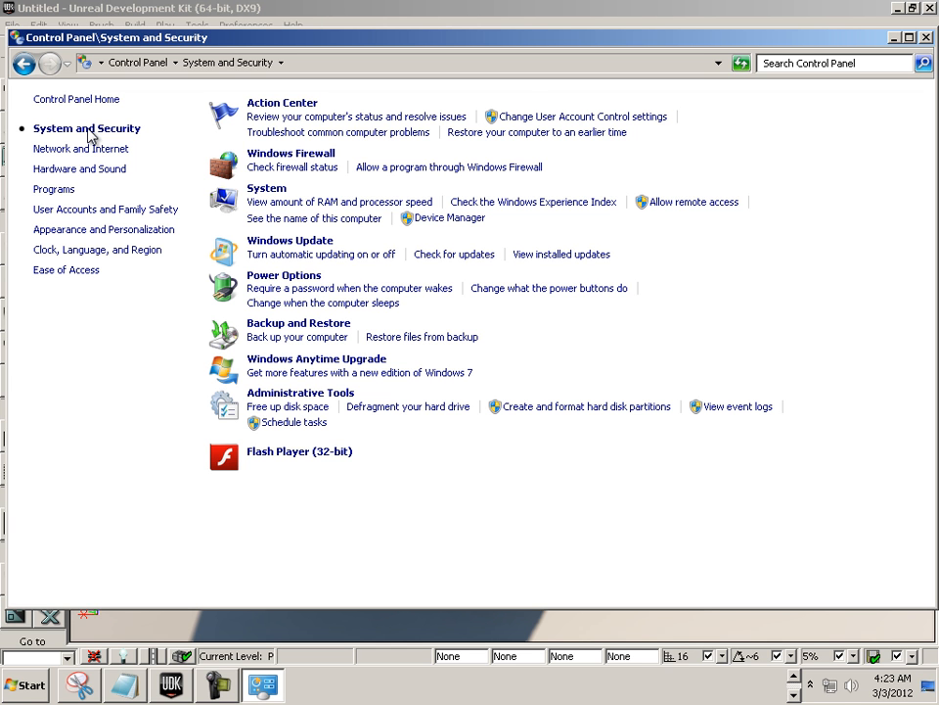
mouse_move(340, 201)
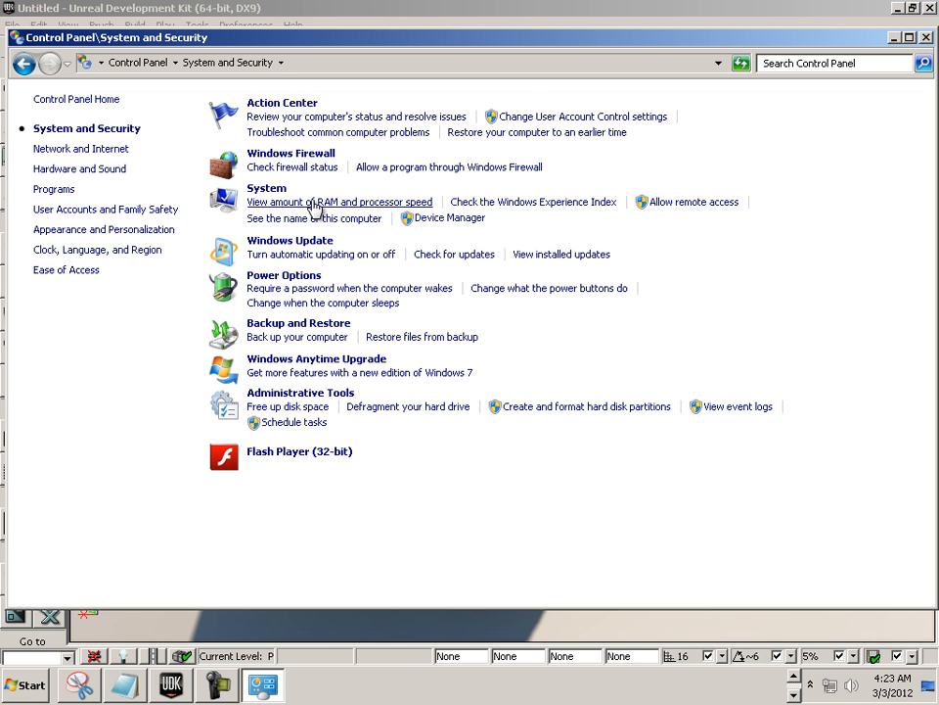
mouse_move(364, 207)
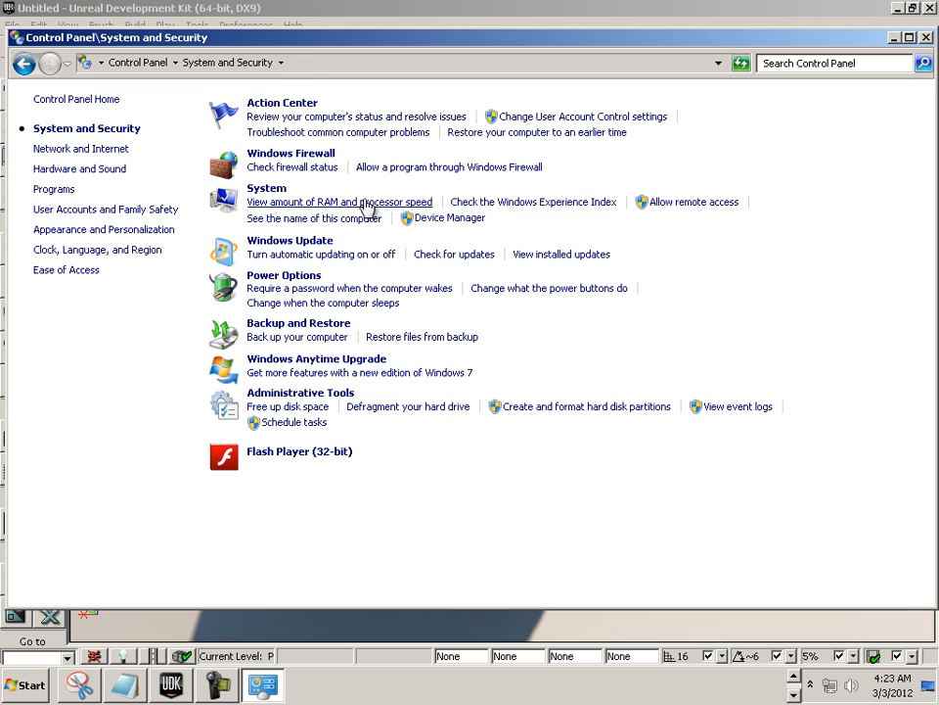
click(340, 201)
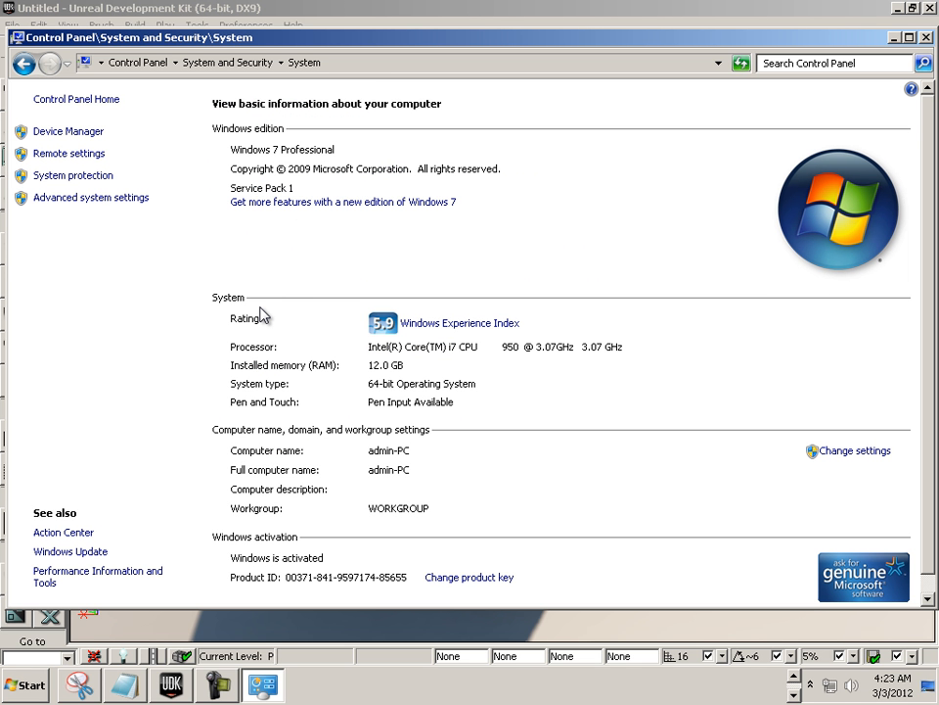
mouse_move(90, 197)
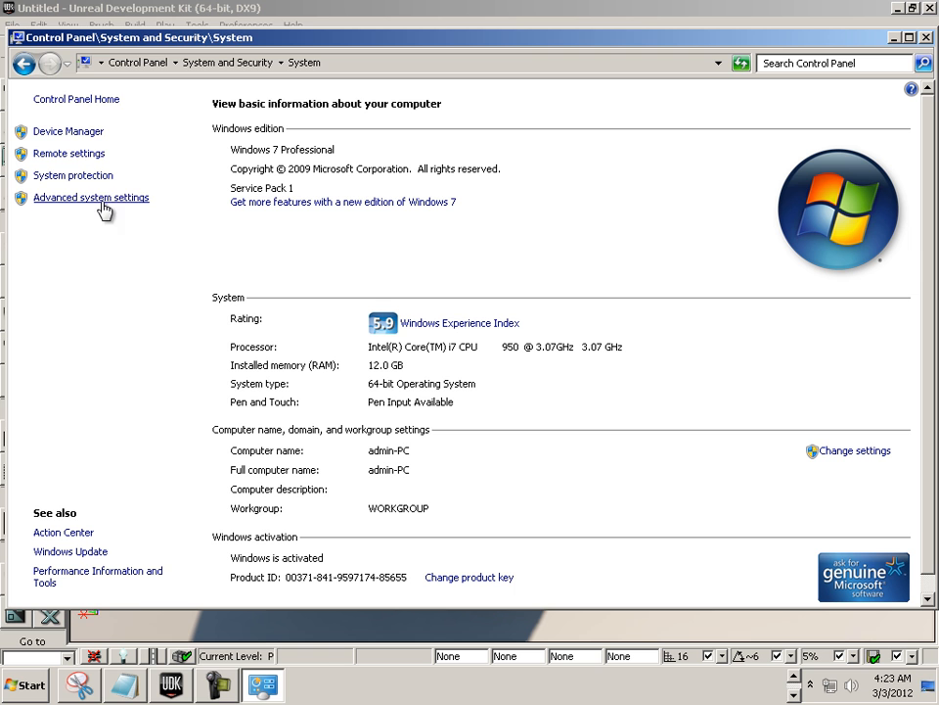
mouse_move(115, 202)
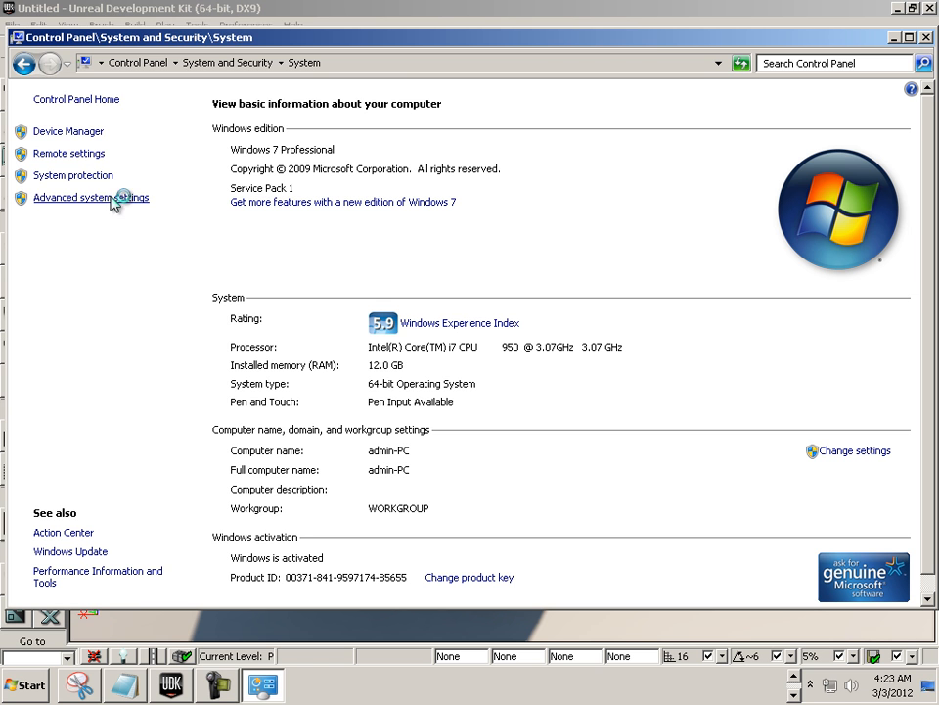
click(90, 198)
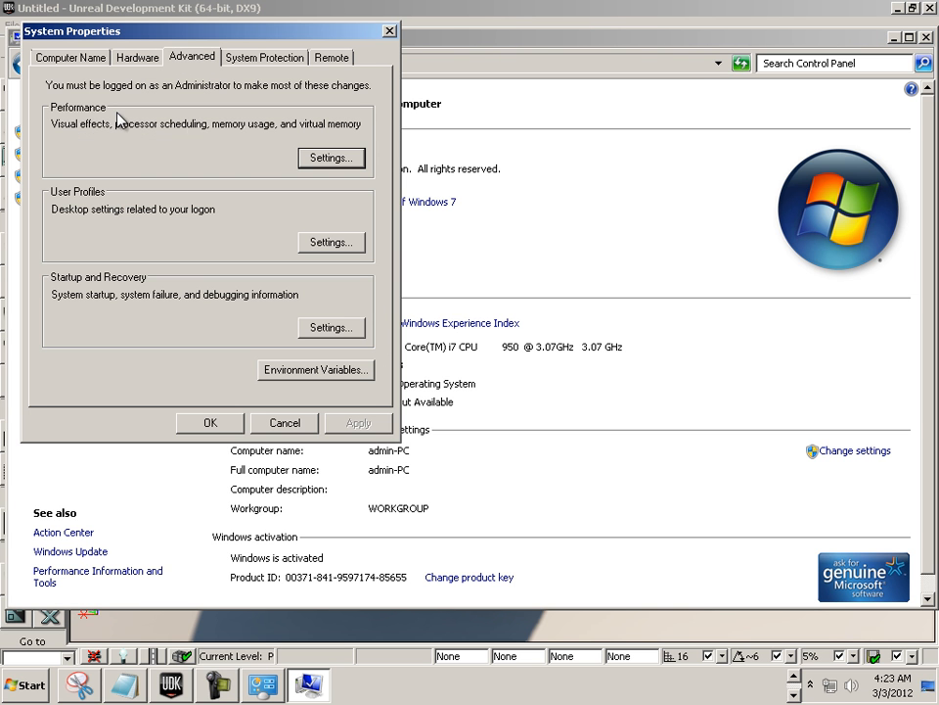
- Confirm 'Adjust for best performance' in Performance Options, then close Performance Options and System Properties with OK
click(331, 157)
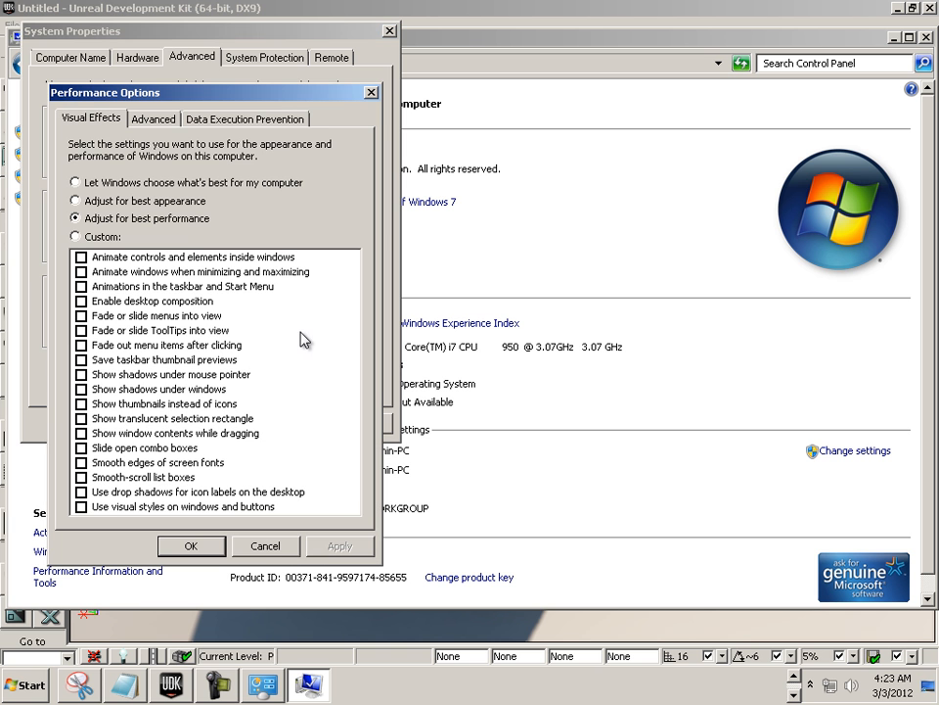
mouse_move(88, 189)
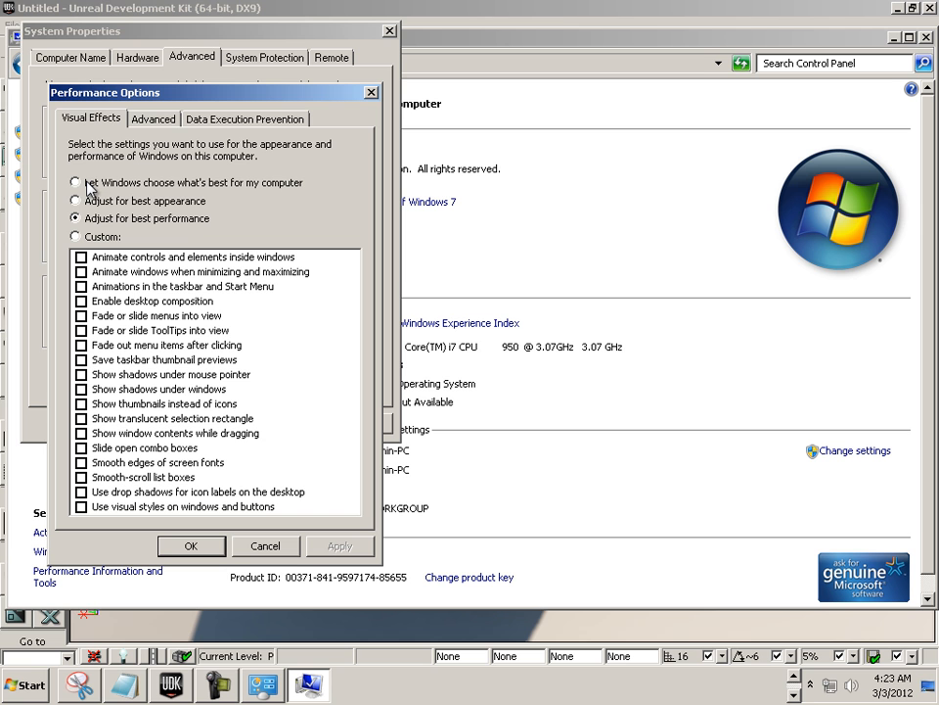
mouse_move(272, 186)
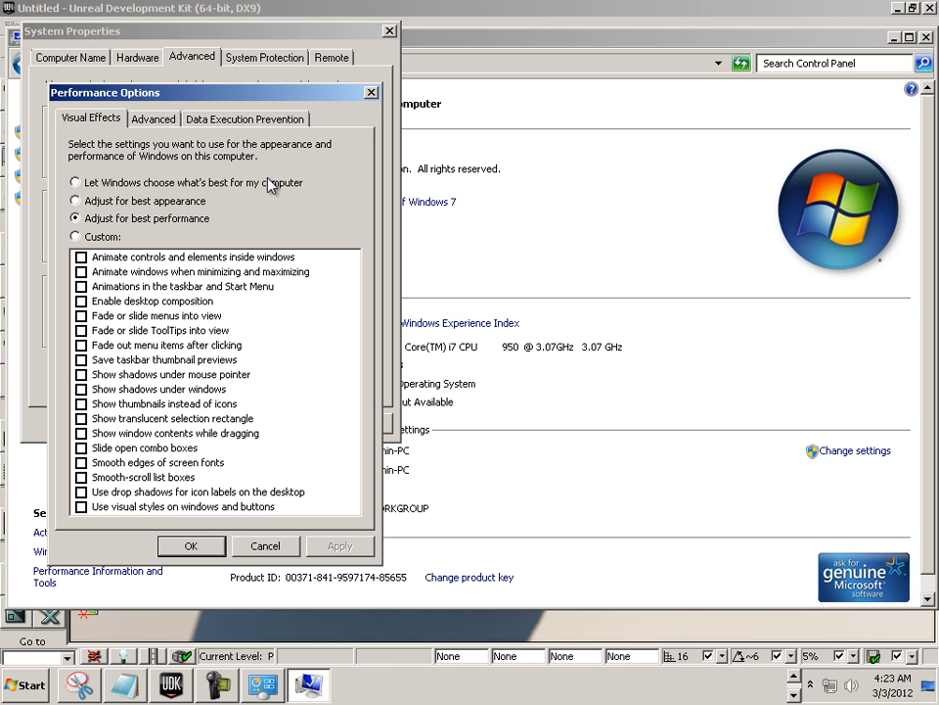
mouse_move(96, 226)
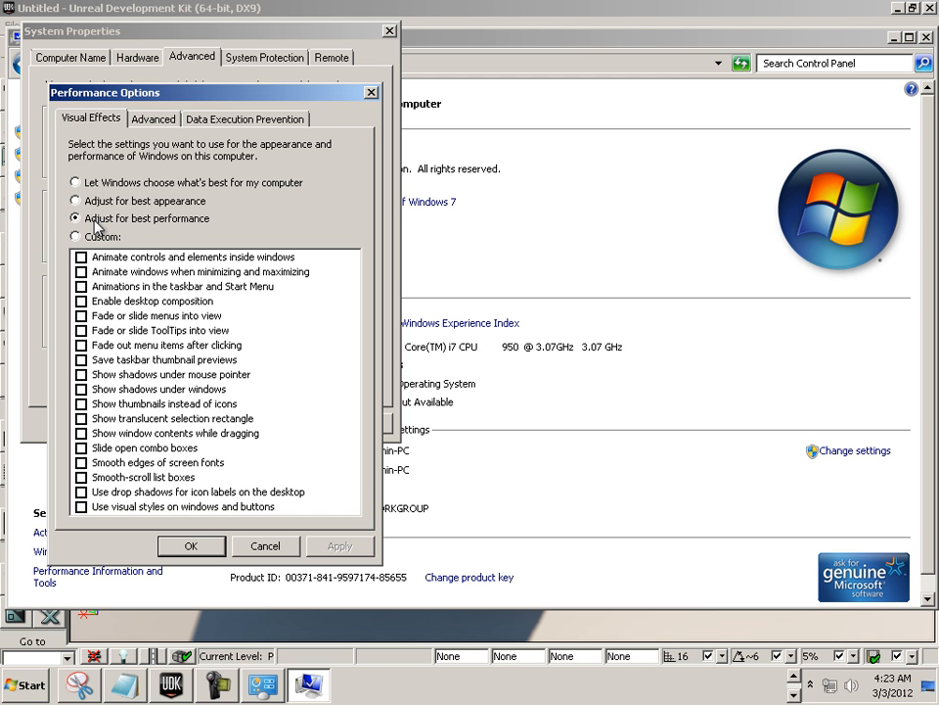
mouse_move(192, 223)
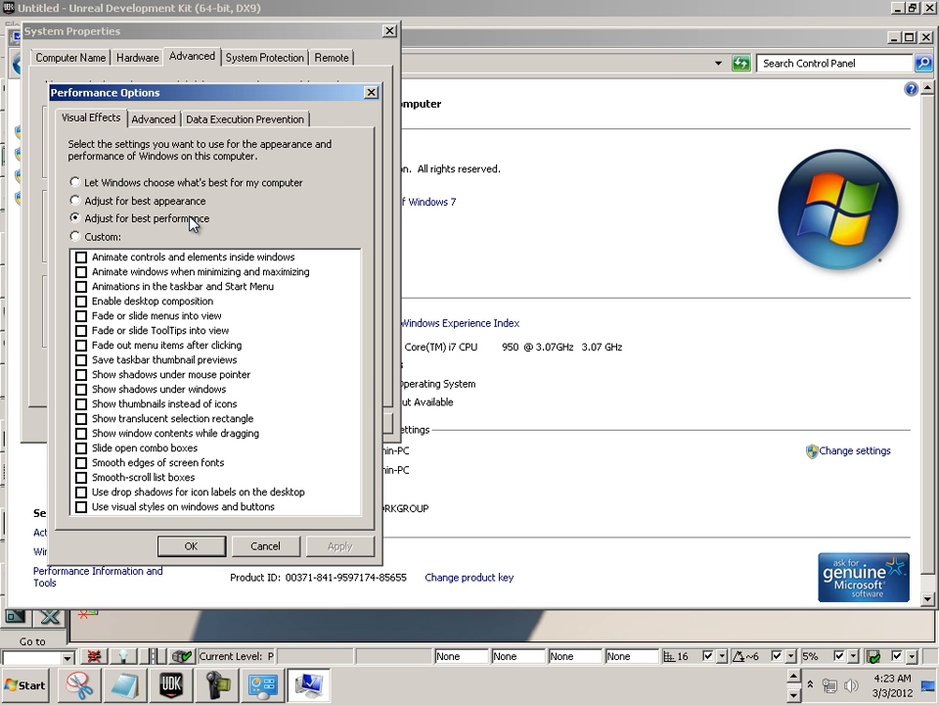
click(191, 545)
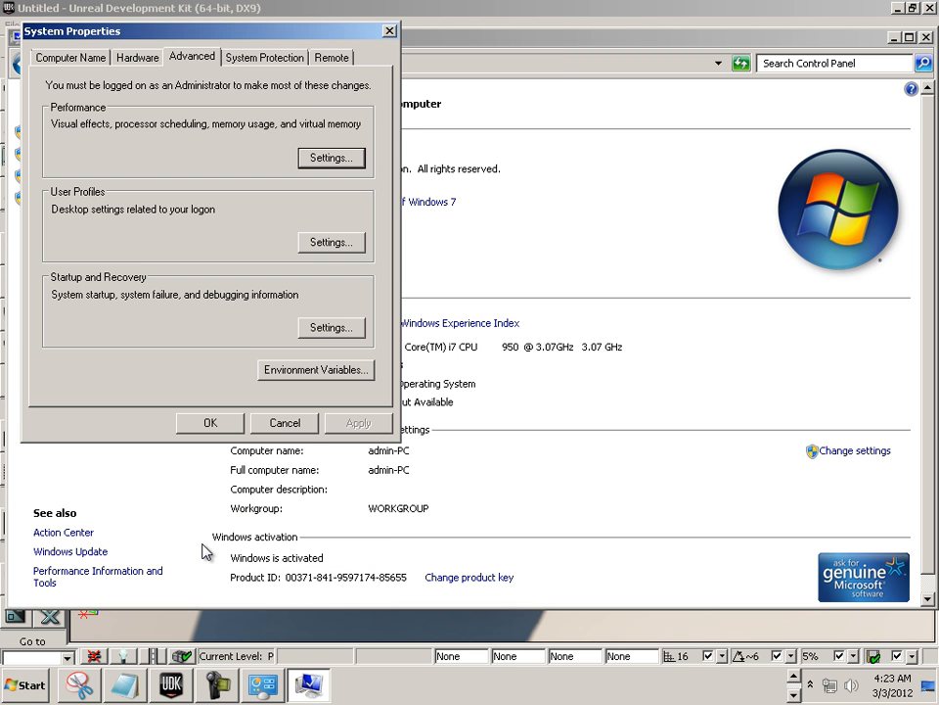
click(209, 422)
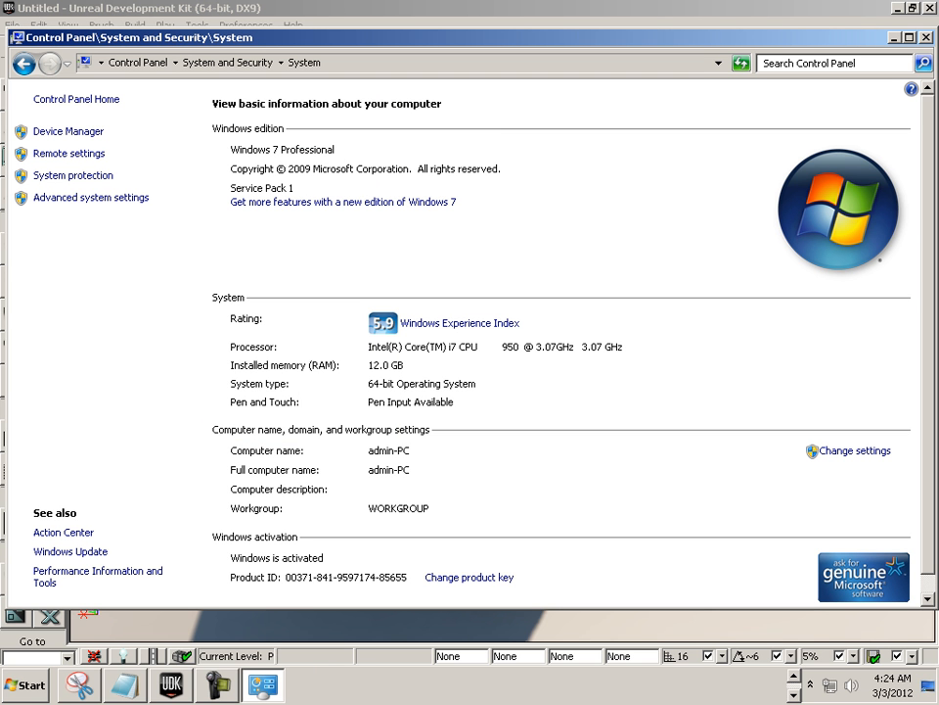
mouse_move(400, 679)
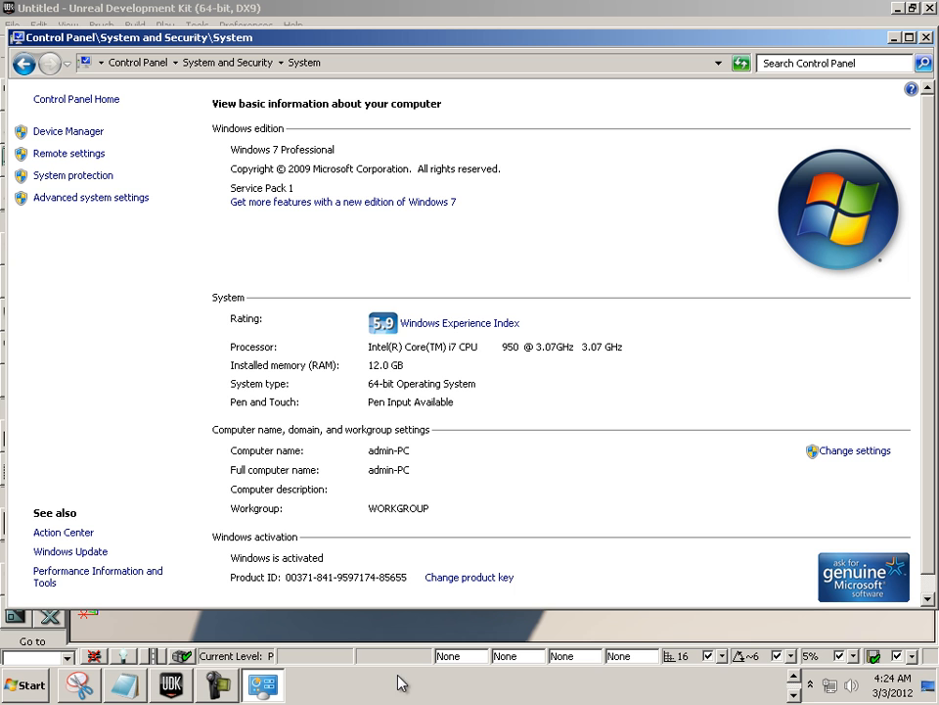
mouse_move(502, 693)
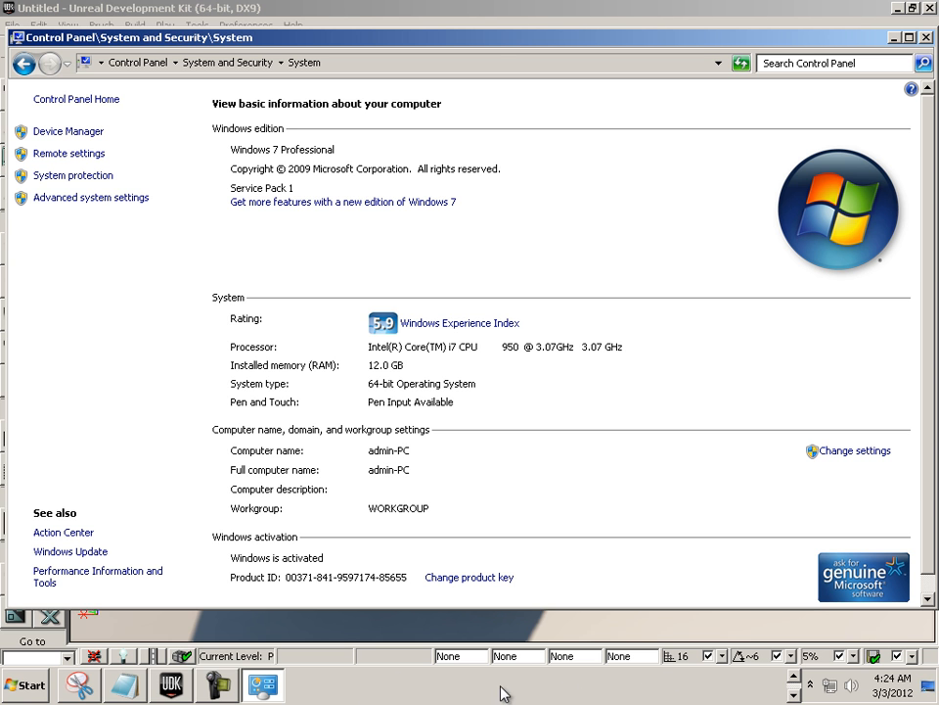
click(23, 683)
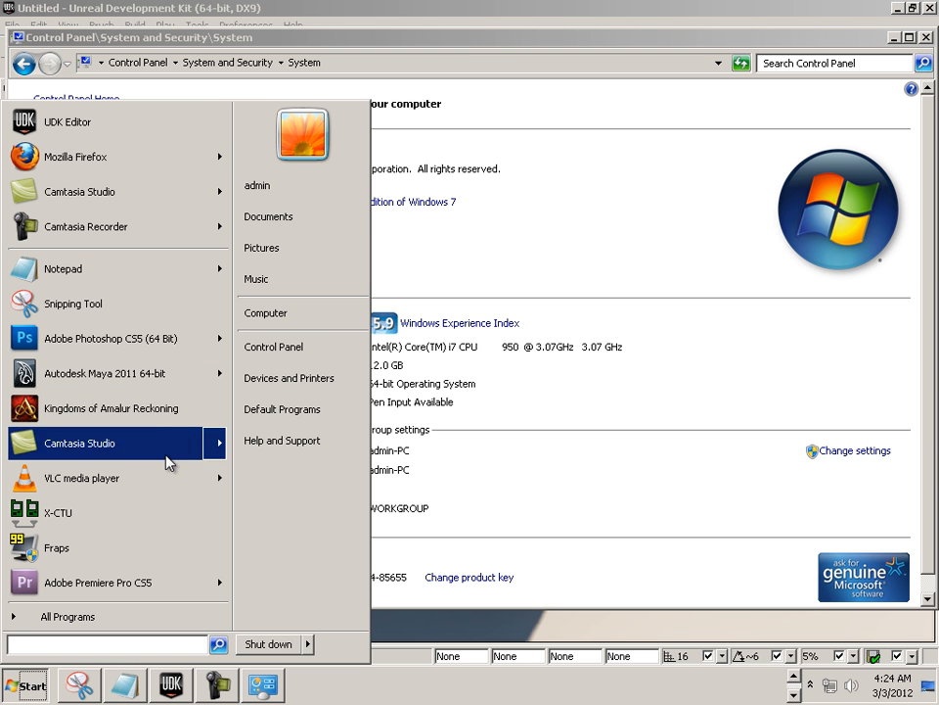
mouse_move(105, 373)
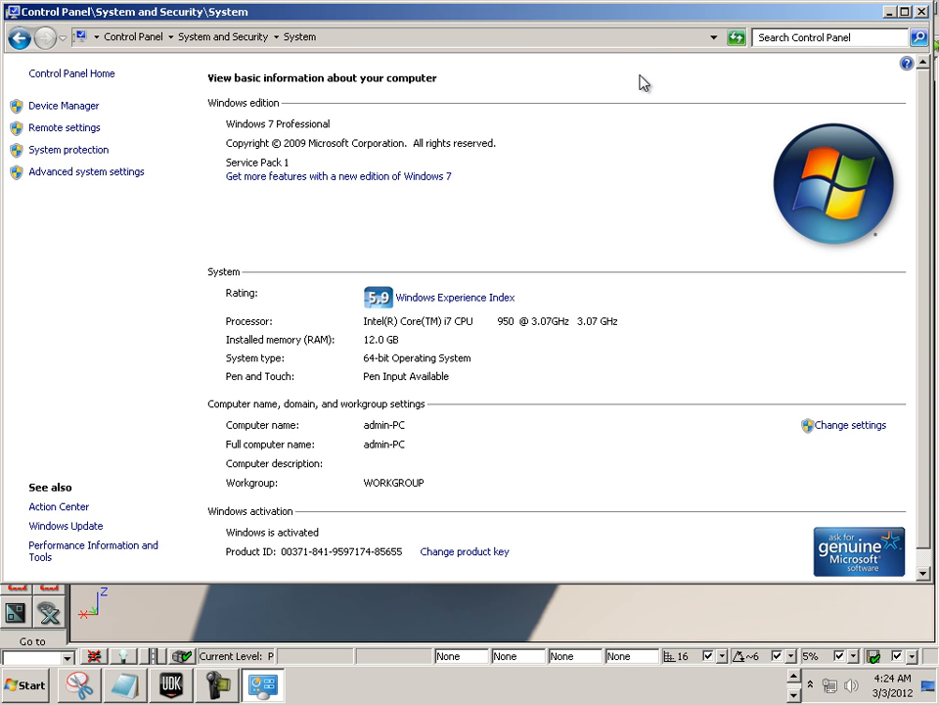
mouse_move(630, 105)
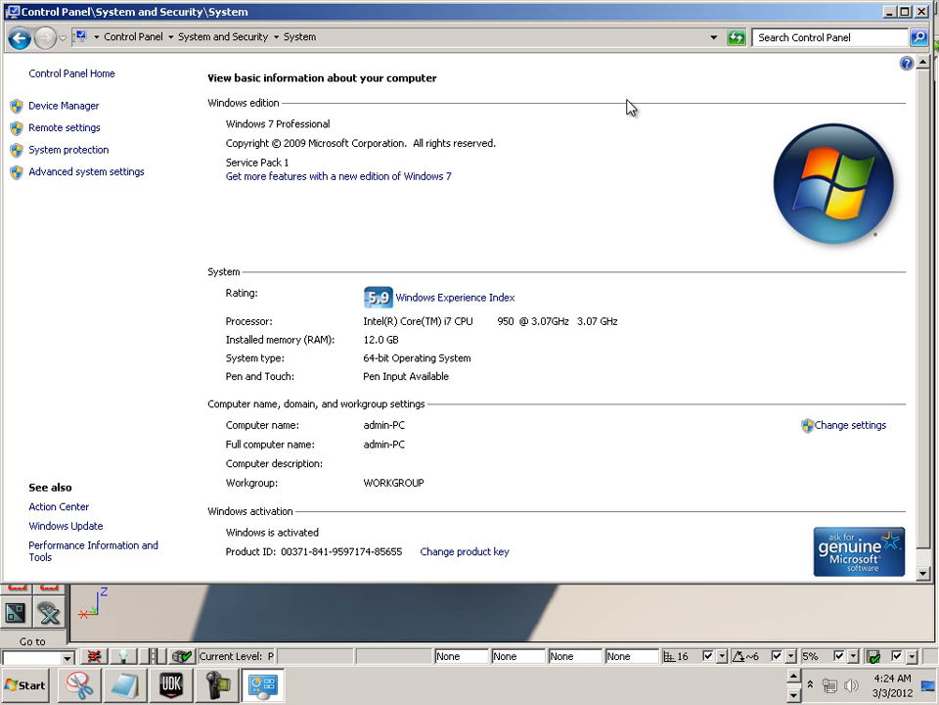
mouse_move(827, 238)
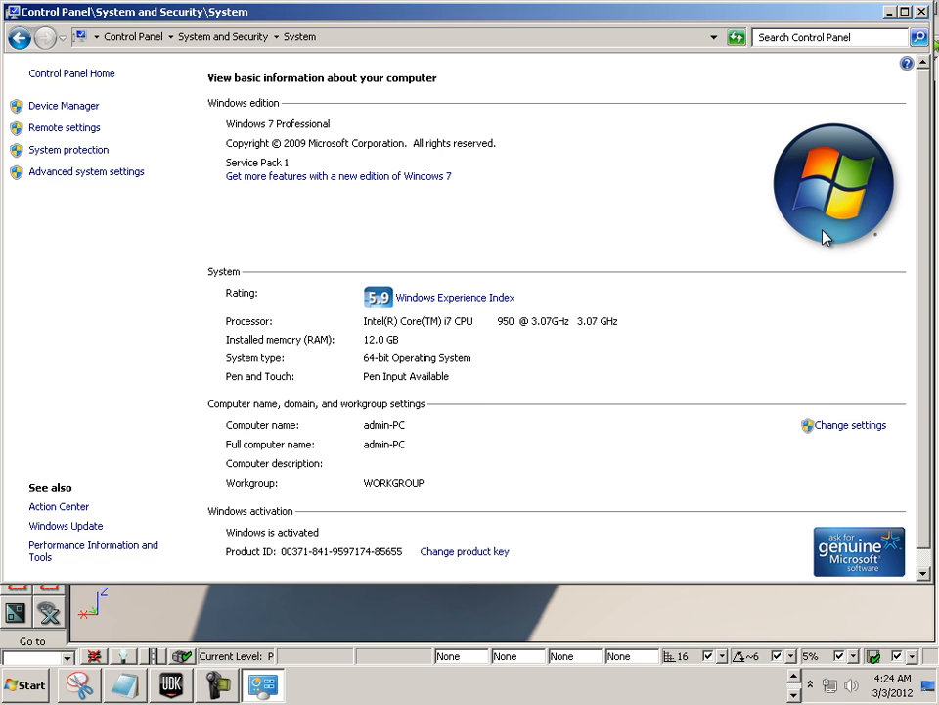